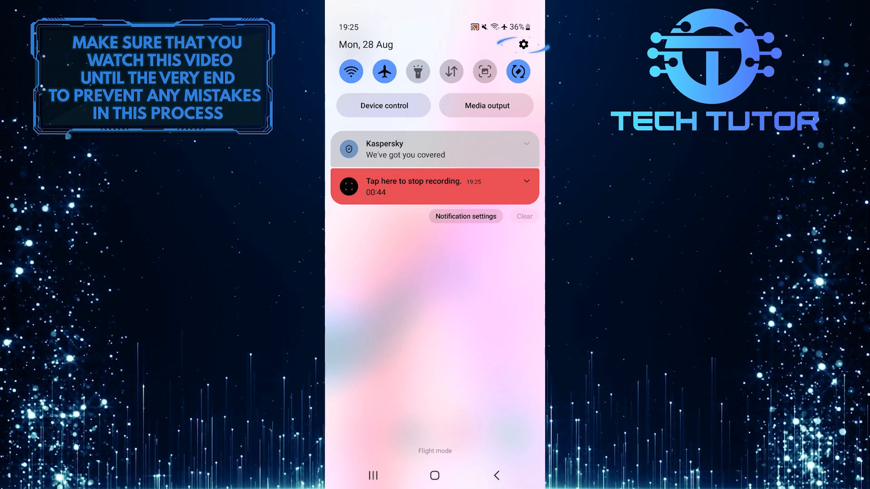
- Open the Settings app from the Quick Settings gear icon
click(525, 44)
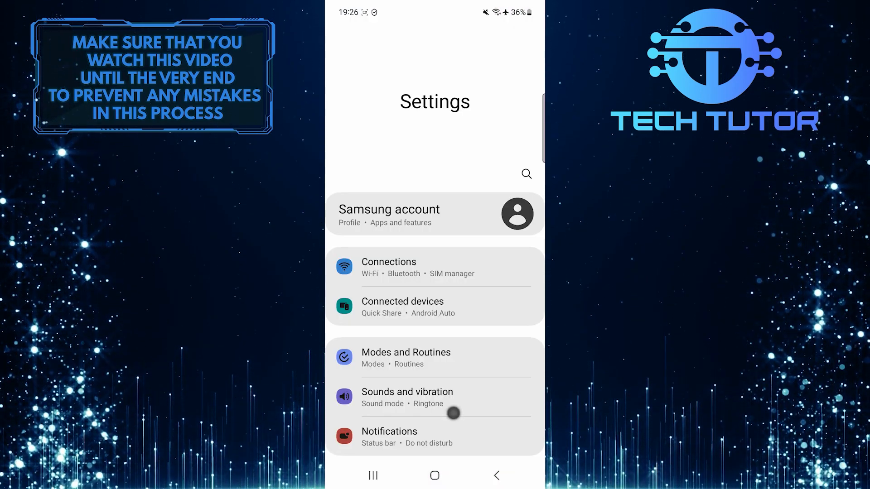
- Scroll down the Settings menu and enter the Accessibility section
scroll(down, 3)
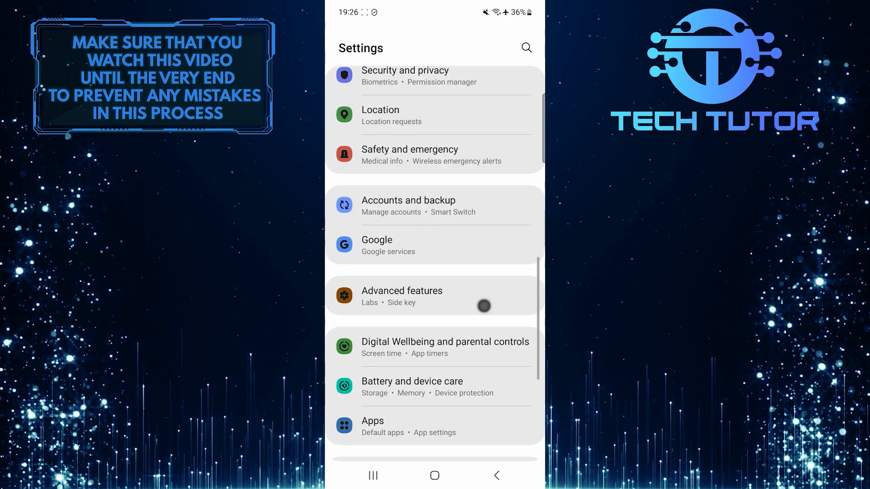
scroll(down, 3)
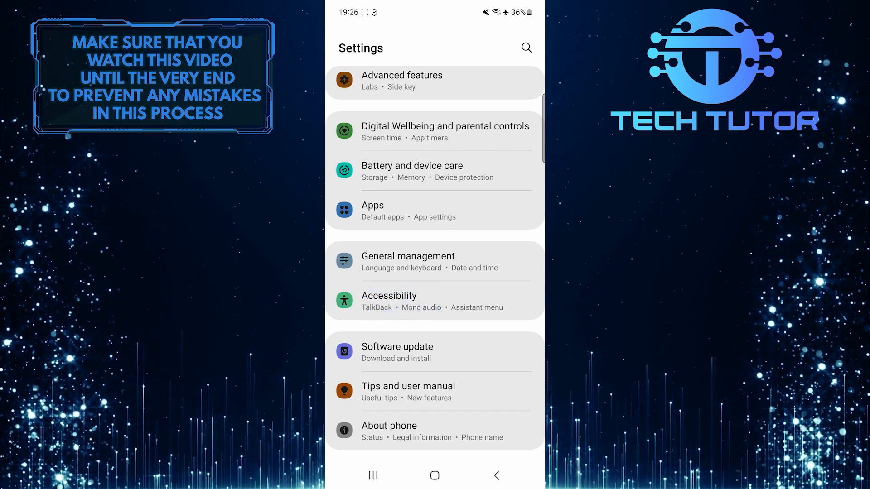
click(389, 301)
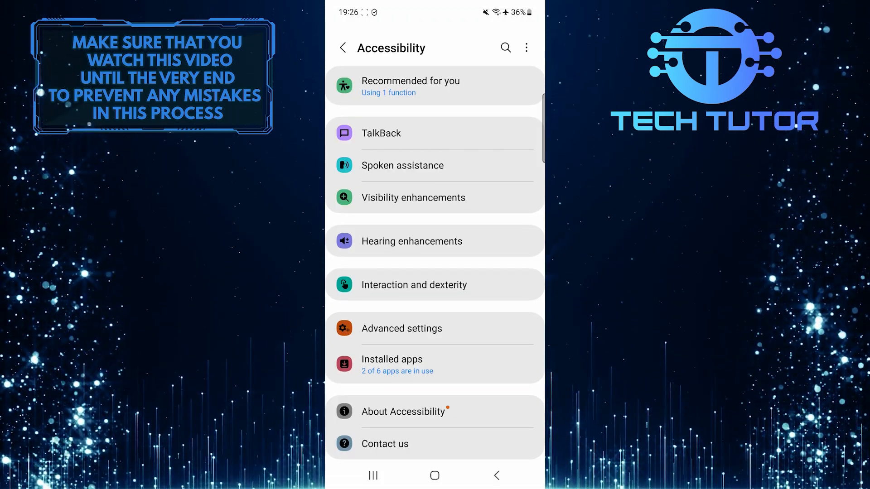
click(424, 197)
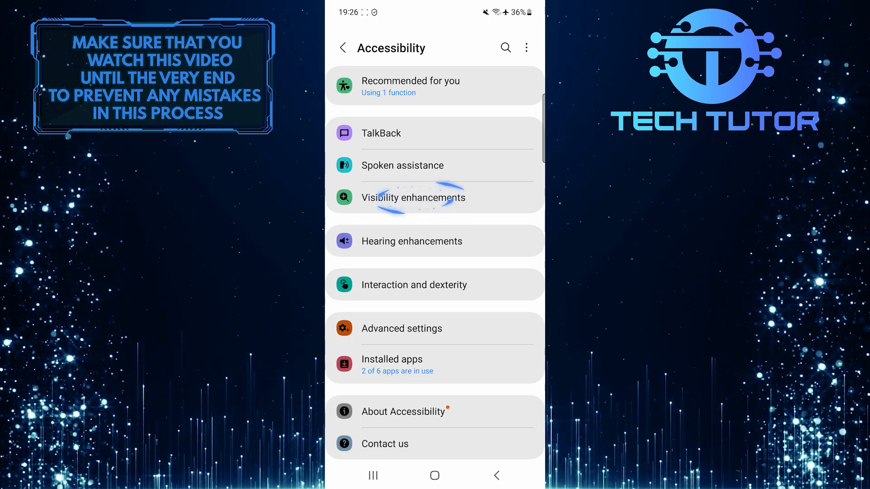
- Switch Colour inversion off under Visibility enhancements
click(413, 198)
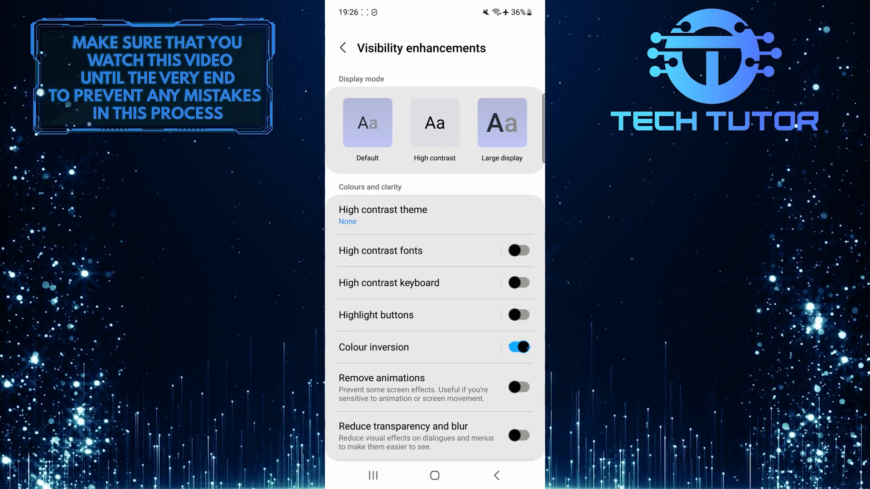
click(518, 347)
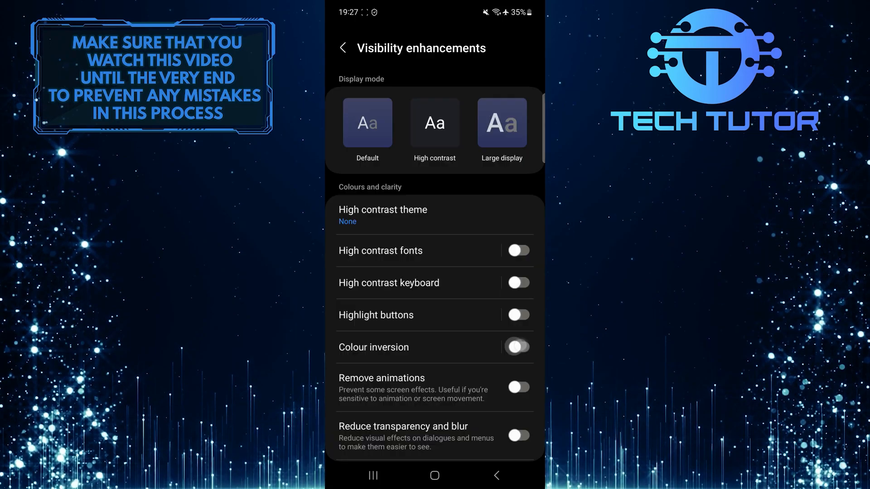
click(518, 347)
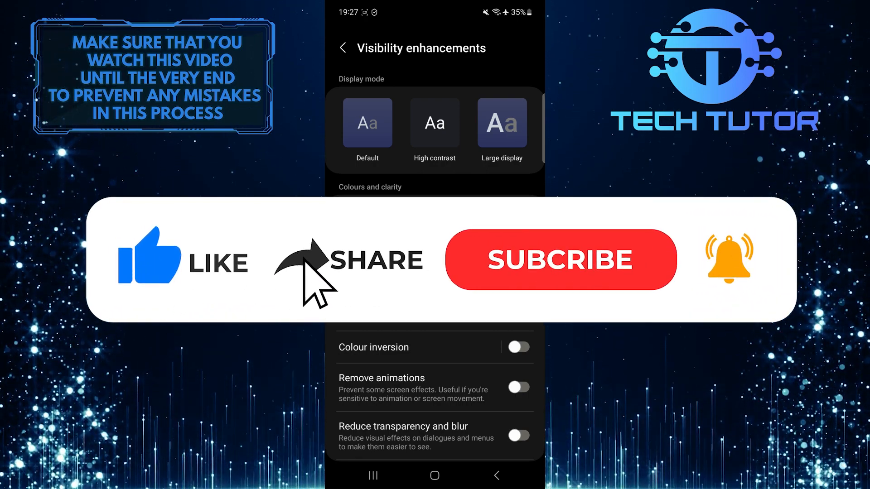
click(560, 260)
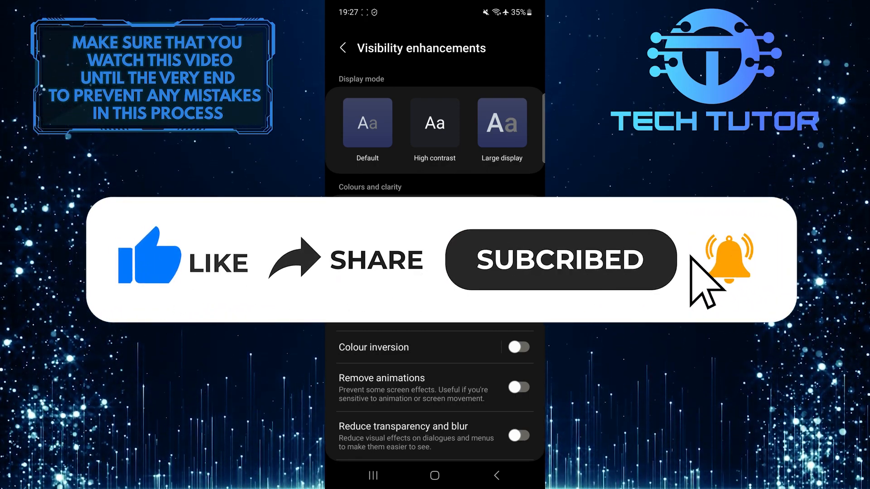